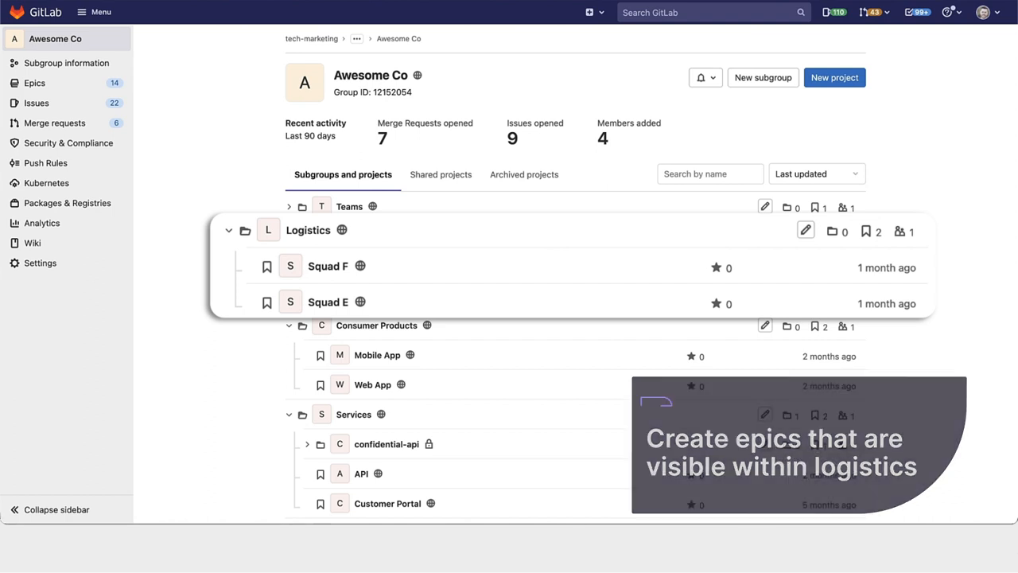
# Open the Awesome Co group's labels list via Subgroup information > Labels
pyautogui.click(67, 64)
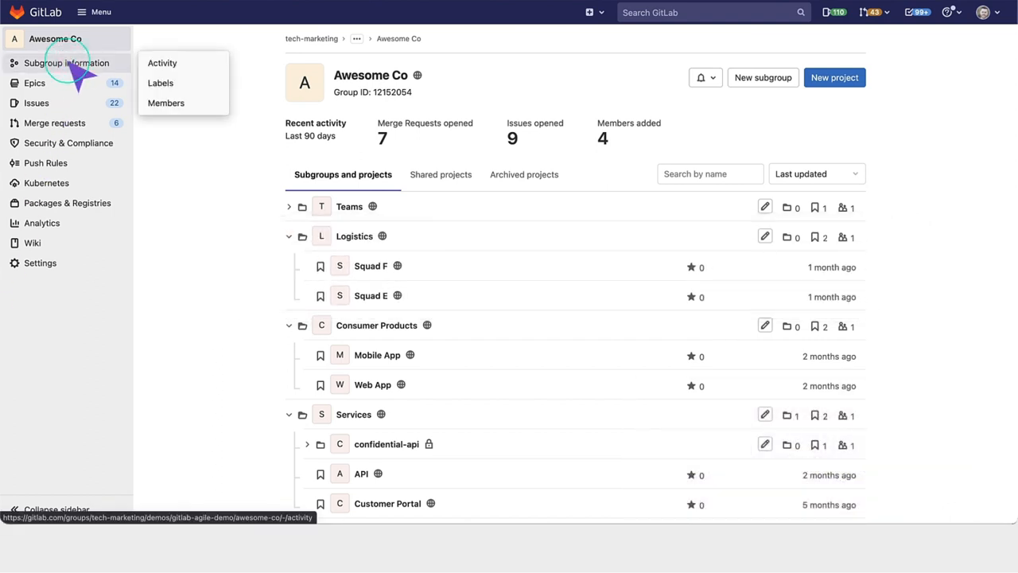
pyautogui.click(159, 83)
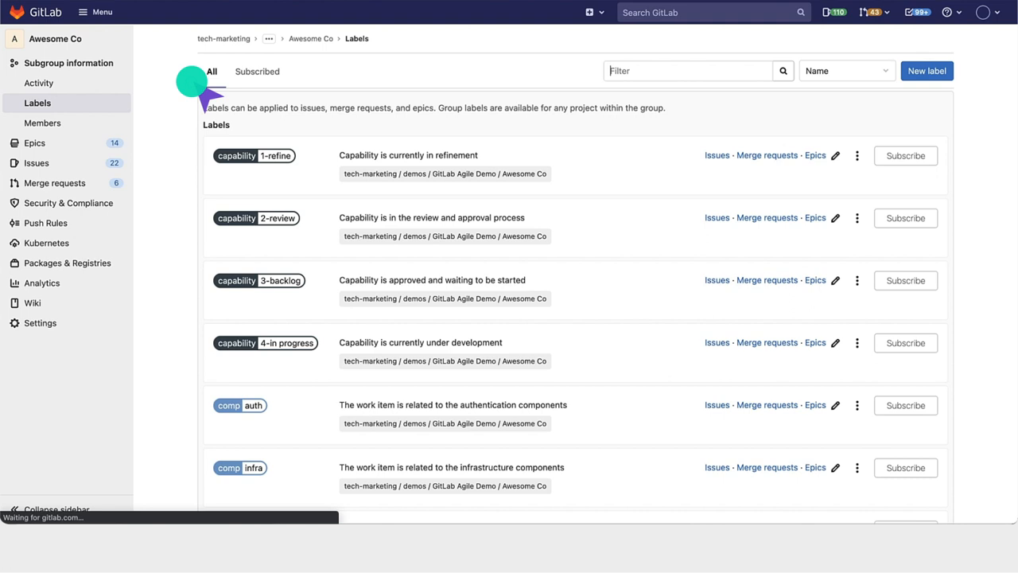
pyautogui.click(687, 70)
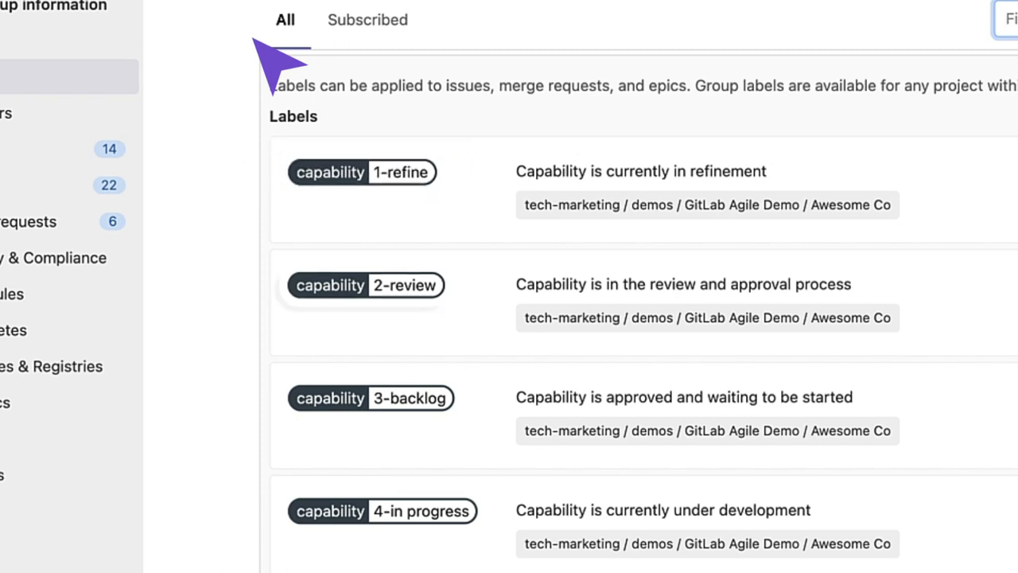
pyautogui.moveTo(366, 285)
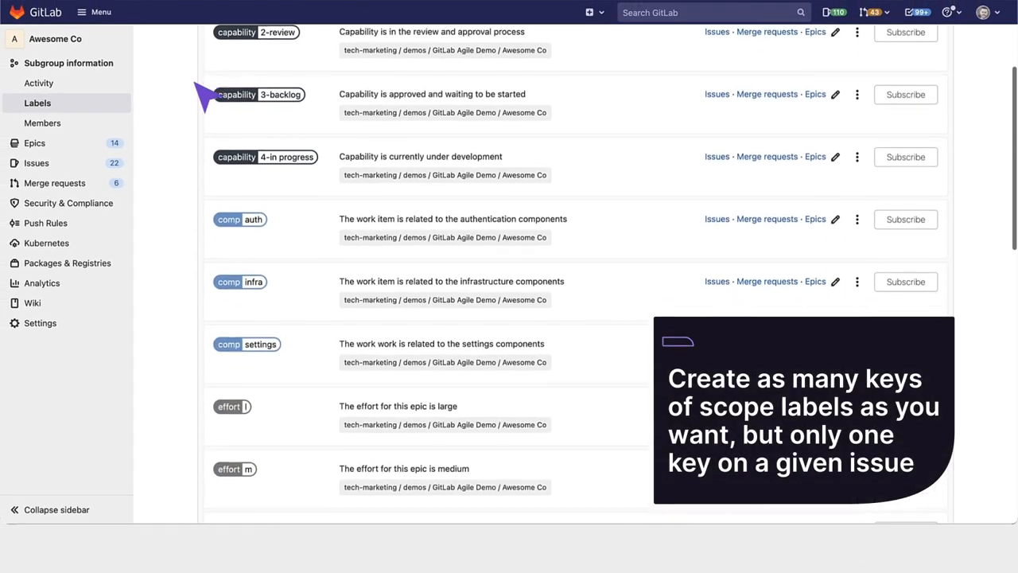
# Scroll past the comp, effort, priority and squad a–e labels and go to page 2
pyautogui.scroll(-3)
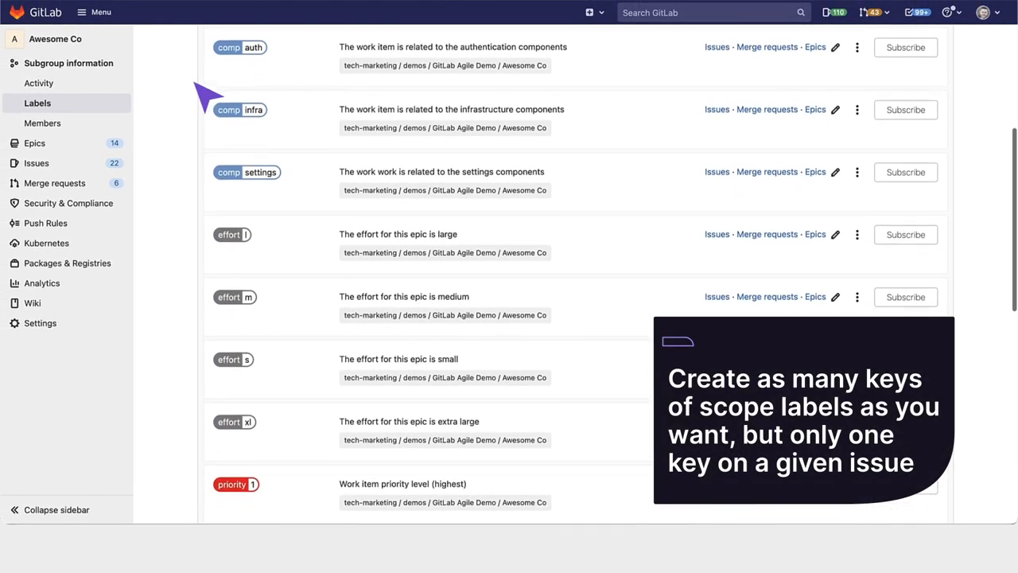
pyautogui.scroll(-3)
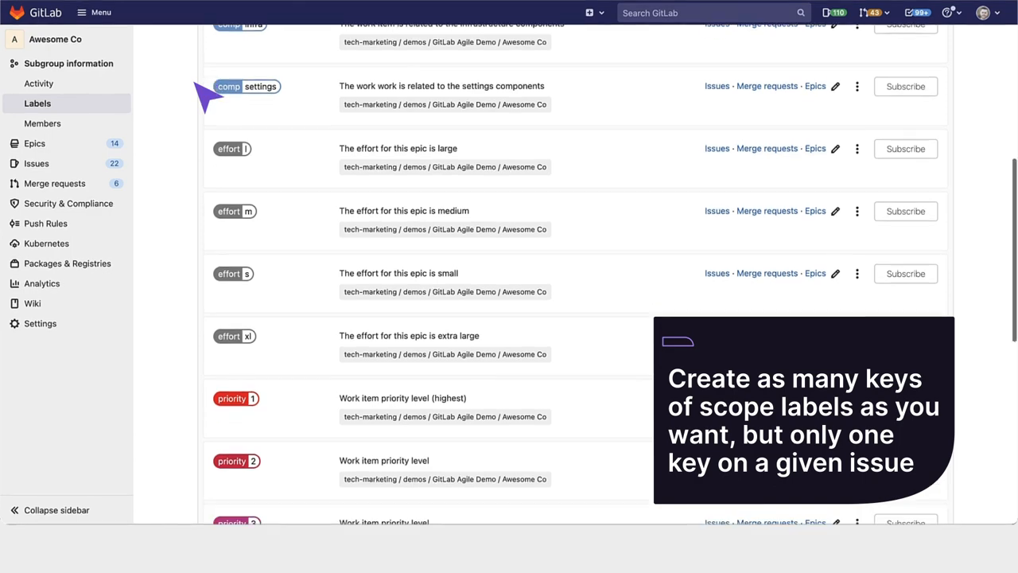
pyautogui.scroll(-3)
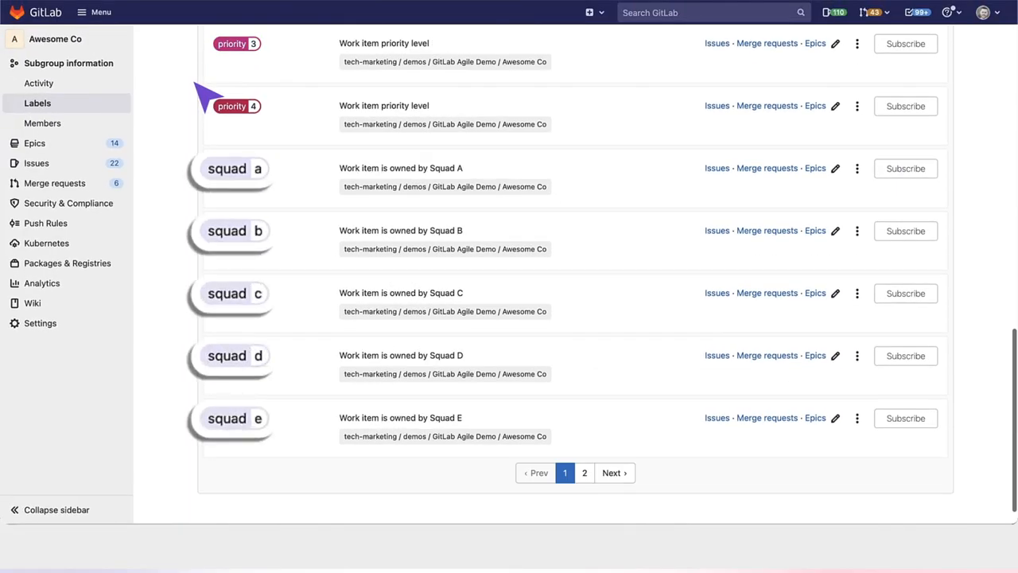
pyautogui.click(584, 472)
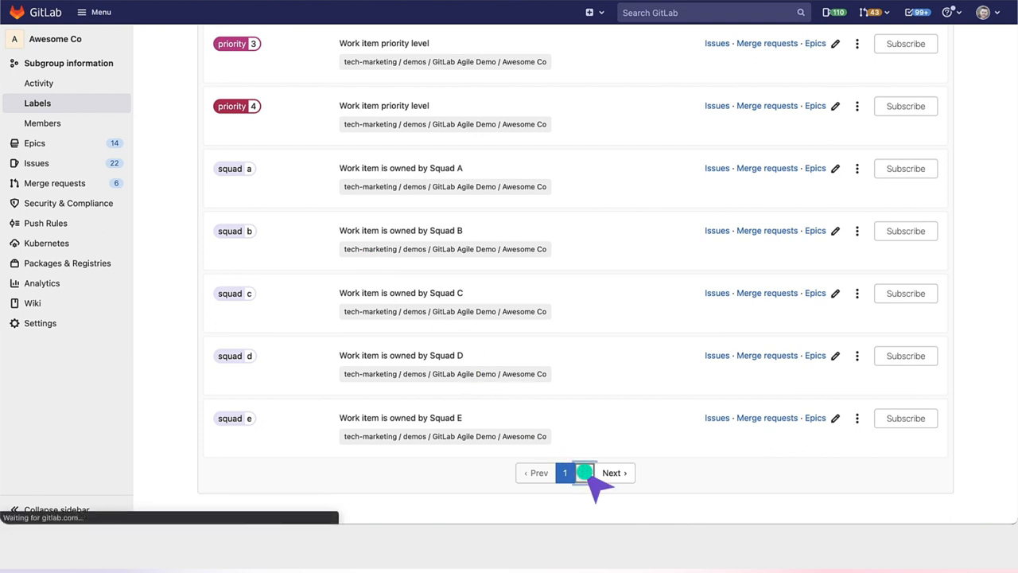
# From the group overview, expand Logistics and open the Squad F project's Labels page
pyautogui.click(614, 473)
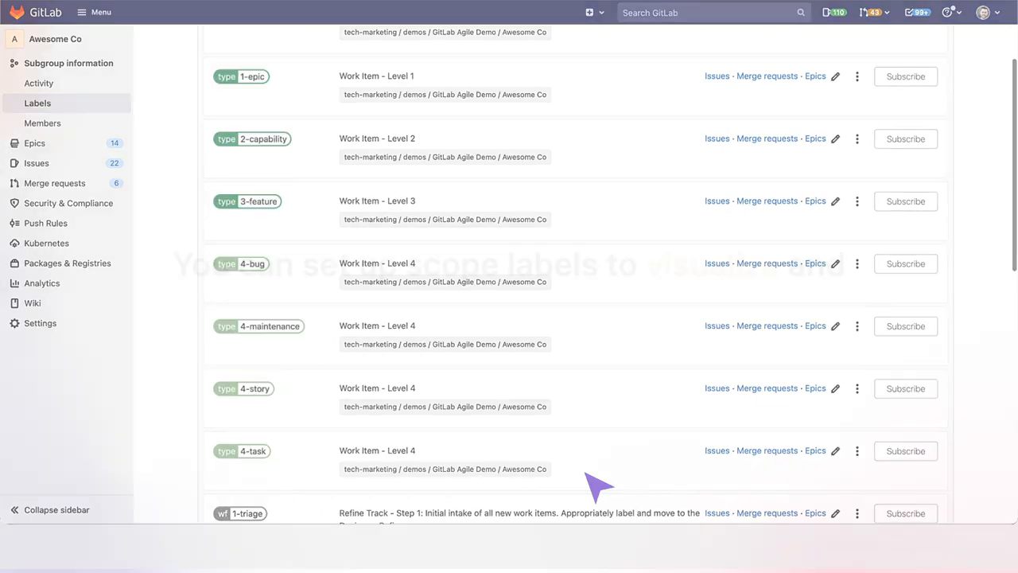
pyautogui.scroll(-3)
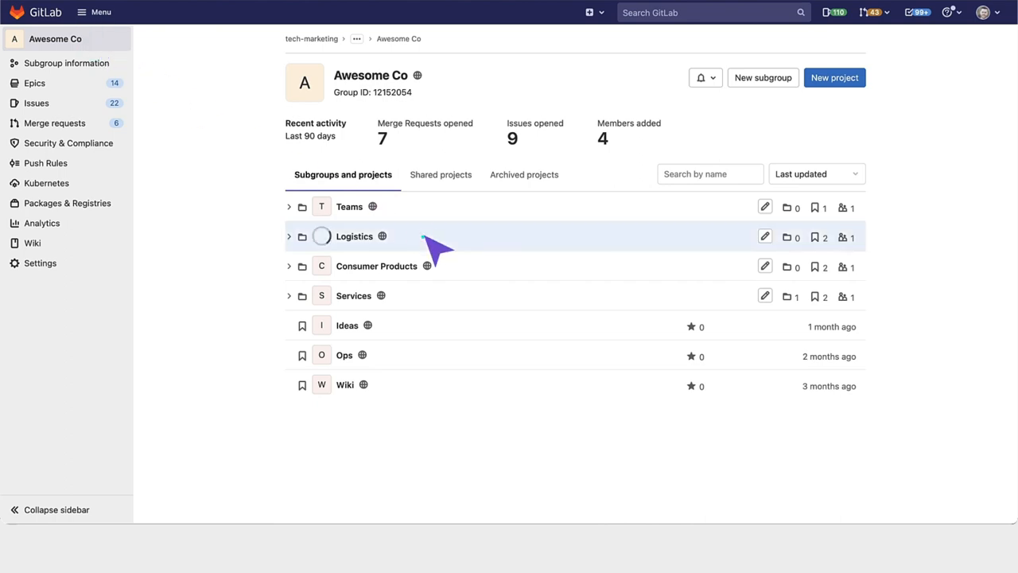
pyautogui.click(290, 236)
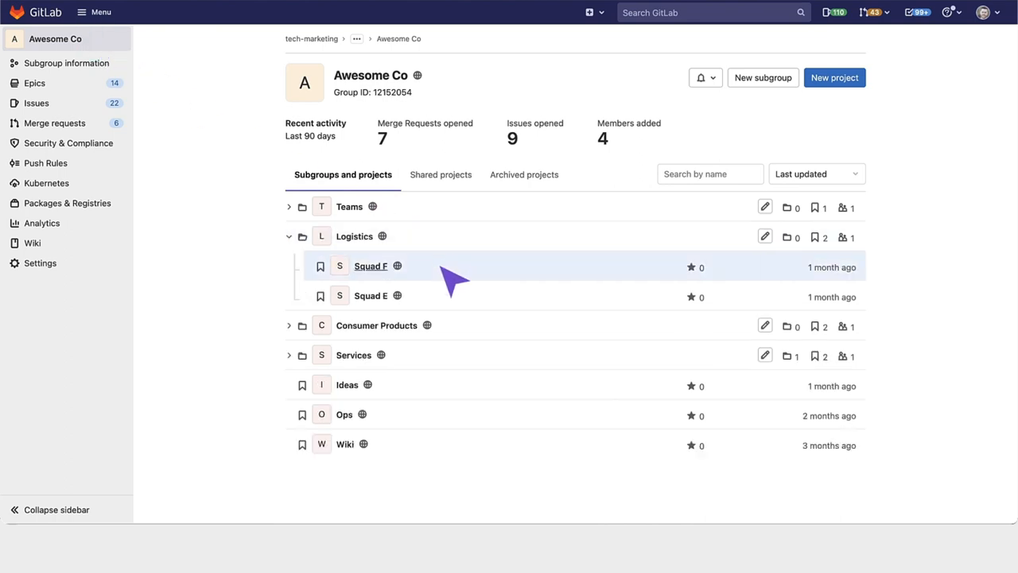
pyautogui.click(369, 266)
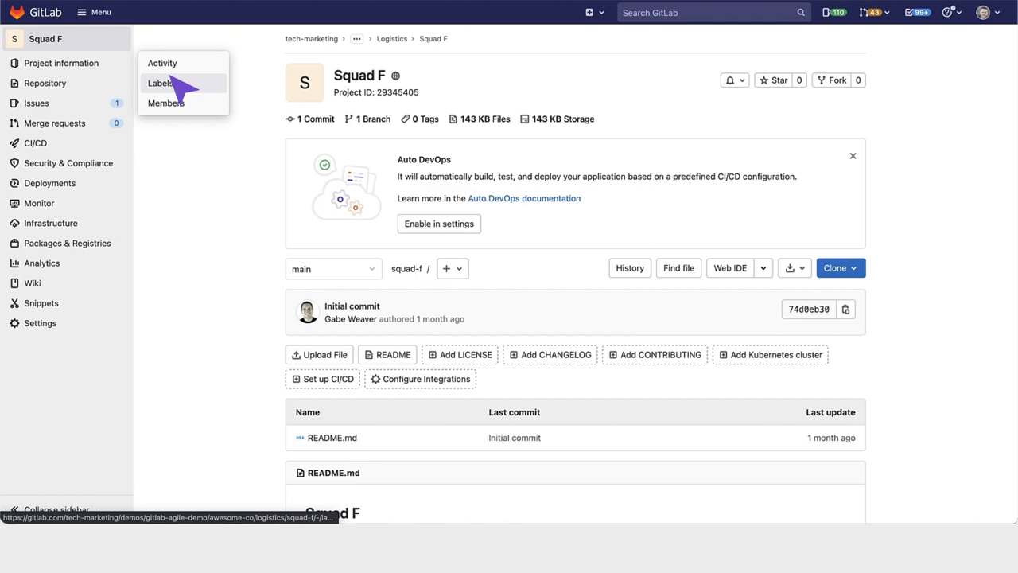
pyautogui.click(159, 82)
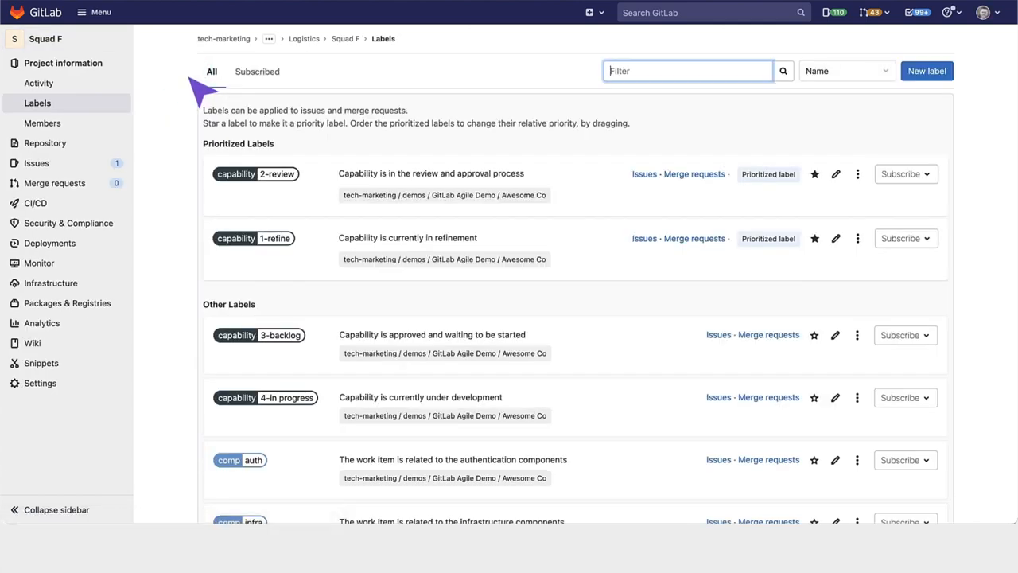
pyautogui.scroll(-3)
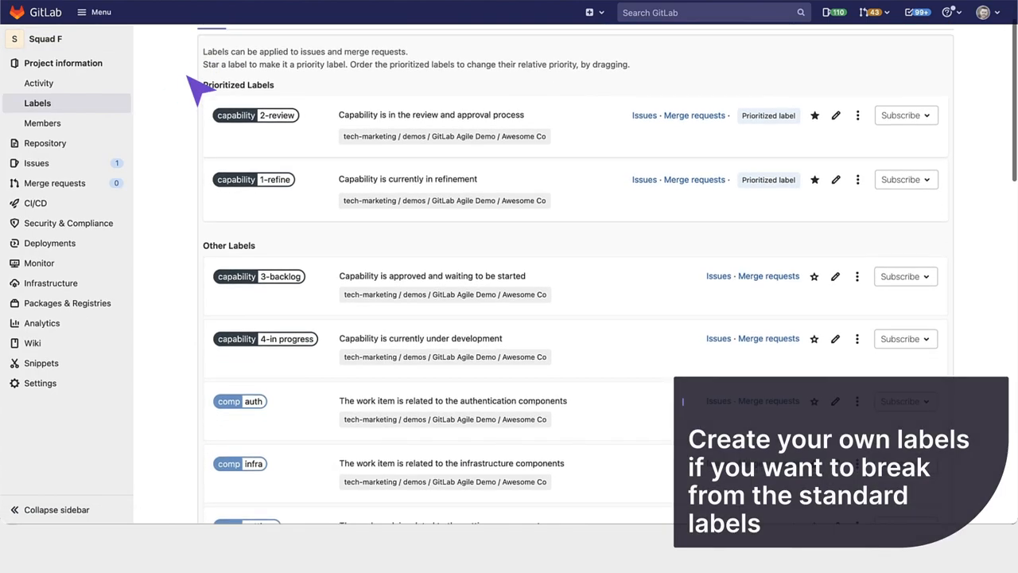
pyautogui.scroll(-3)
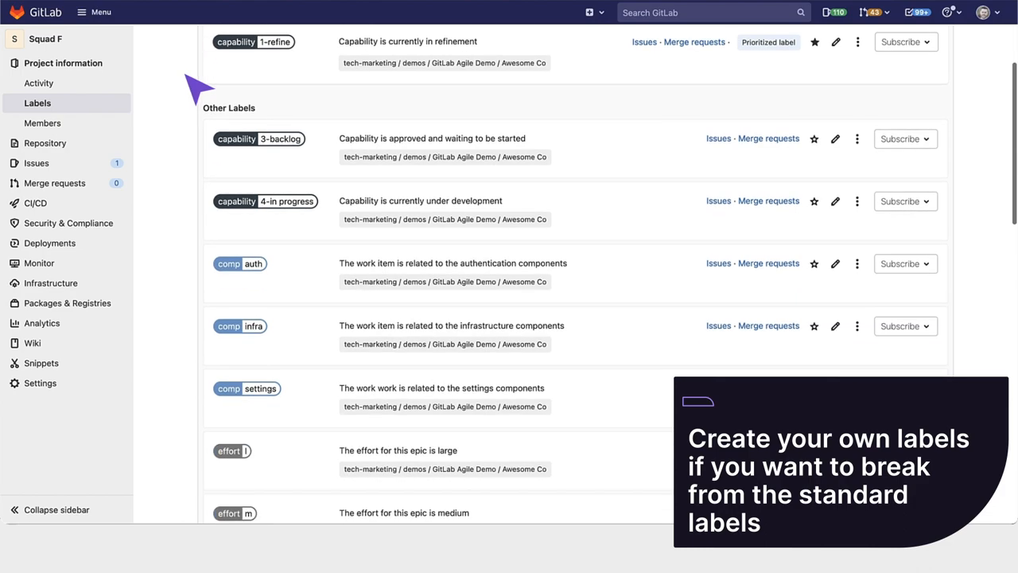
pyautogui.scroll(3)
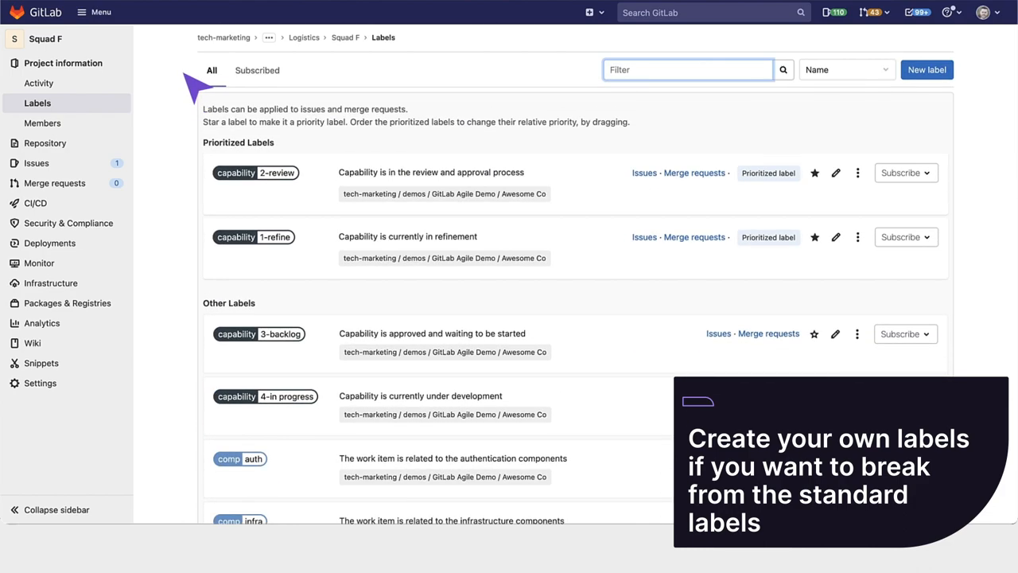